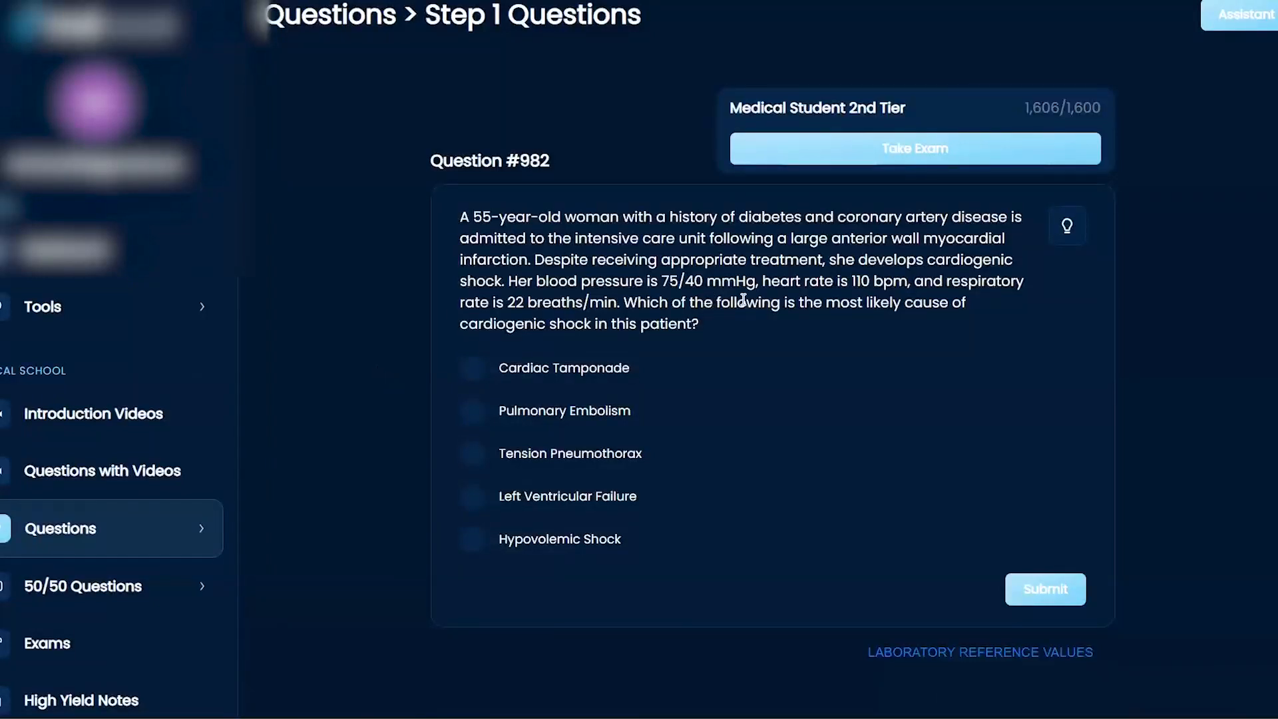
# Highlight the question phrase, the diabetes and coronary artery disease history, and the ICU admission details.
pyautogui.moveTo(716, 302); pyautogui.dragTo(693, 323)
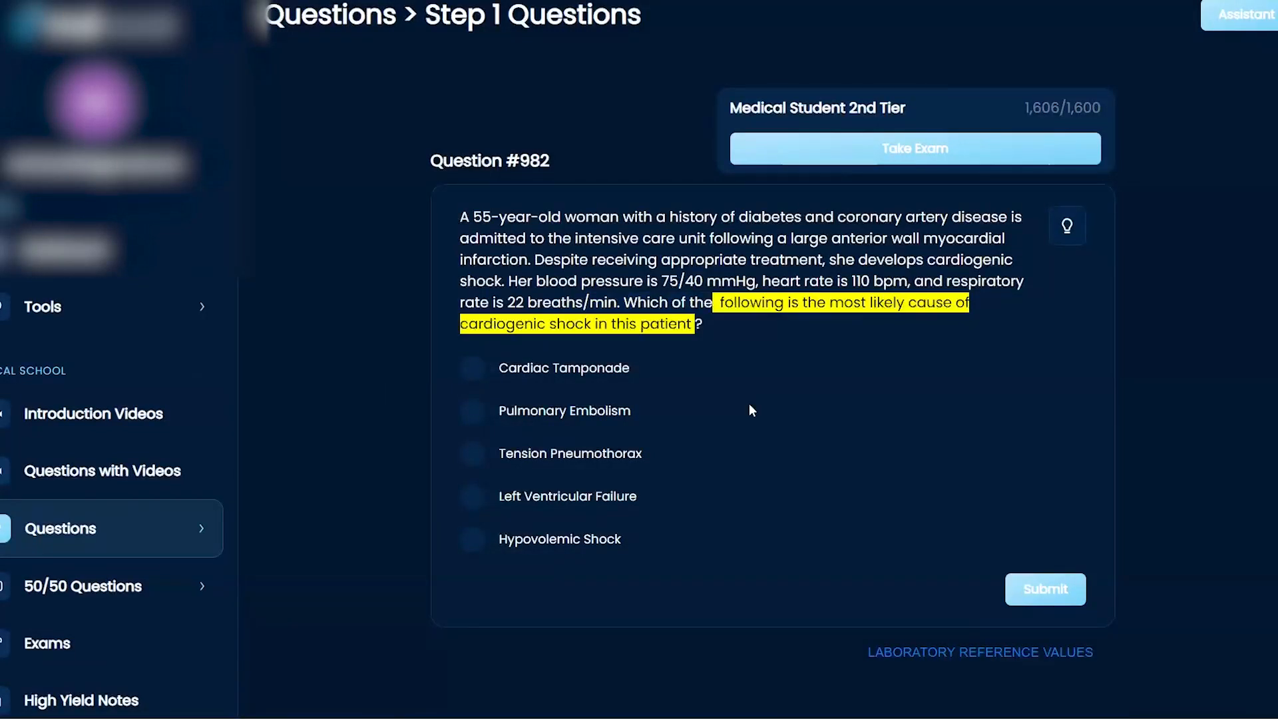
pyautogui.moveTo(738, 407)
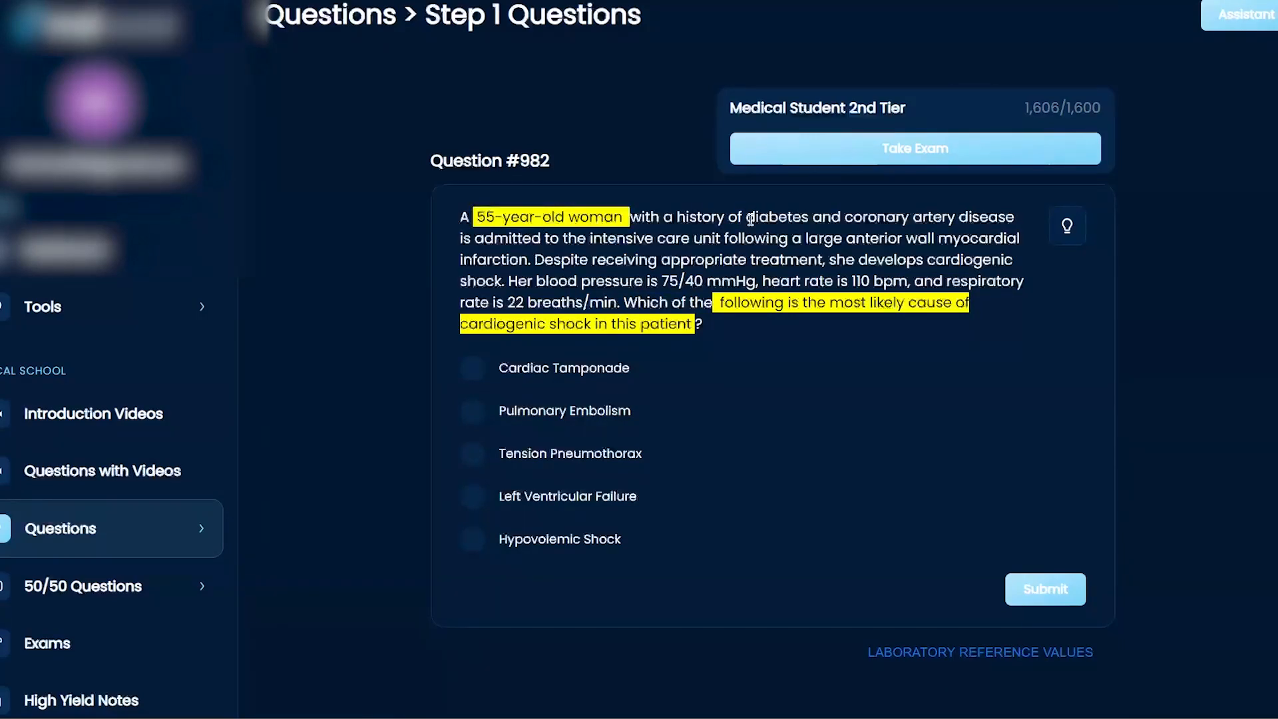
pyautogui.moveTo(743, 217); pyautogui.dragTo(1017, 217)
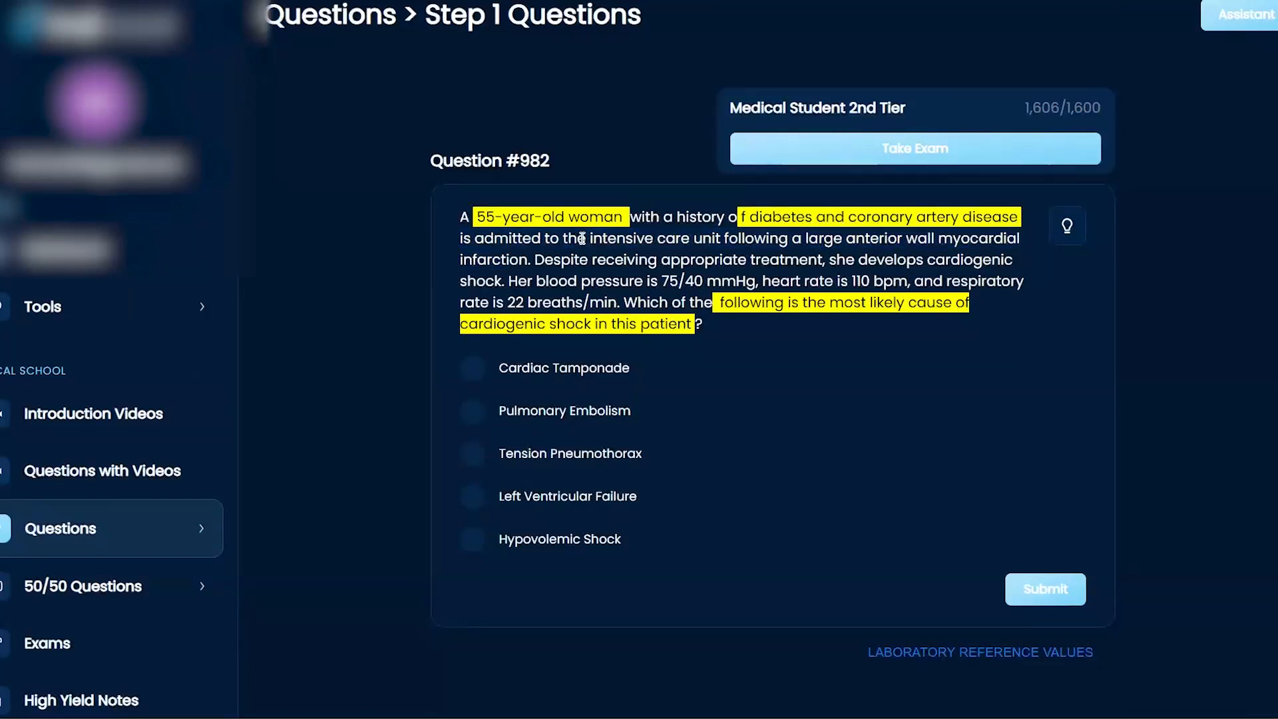
pyautogui.moveTo(587, 238); pyautogui.dragTo(527, 258)
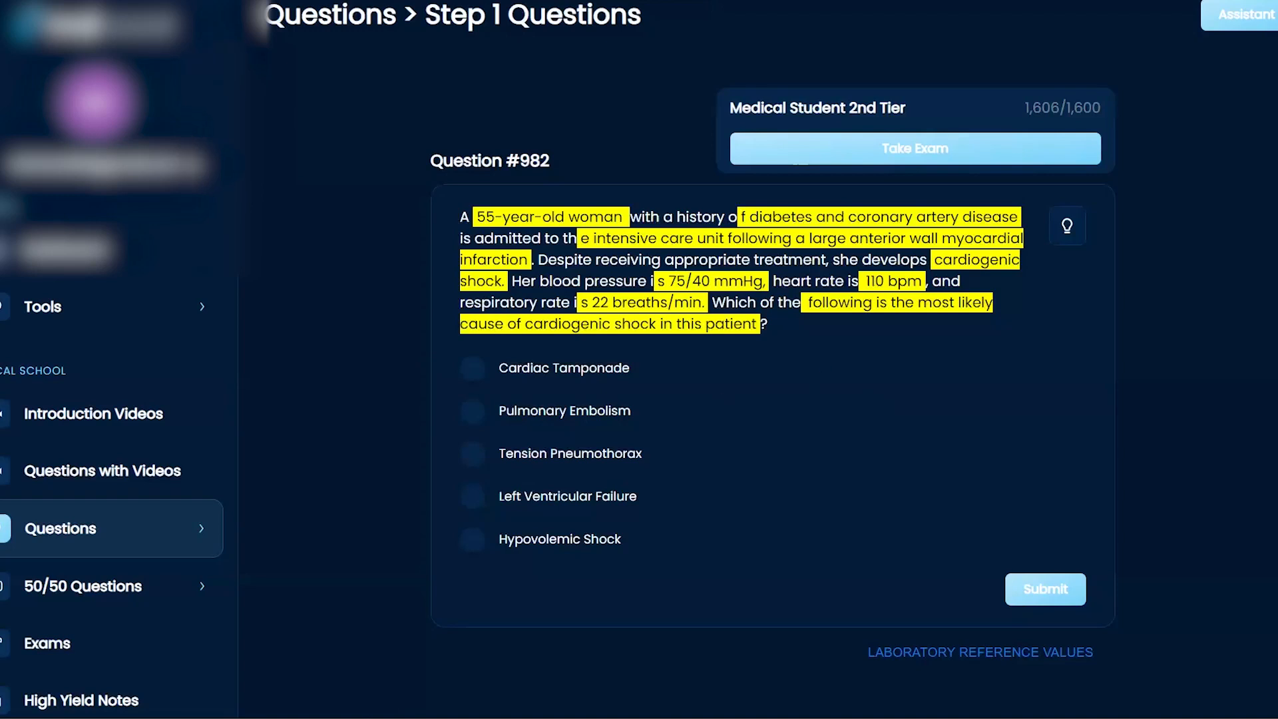
pyautogui.moveTo(733, 357)
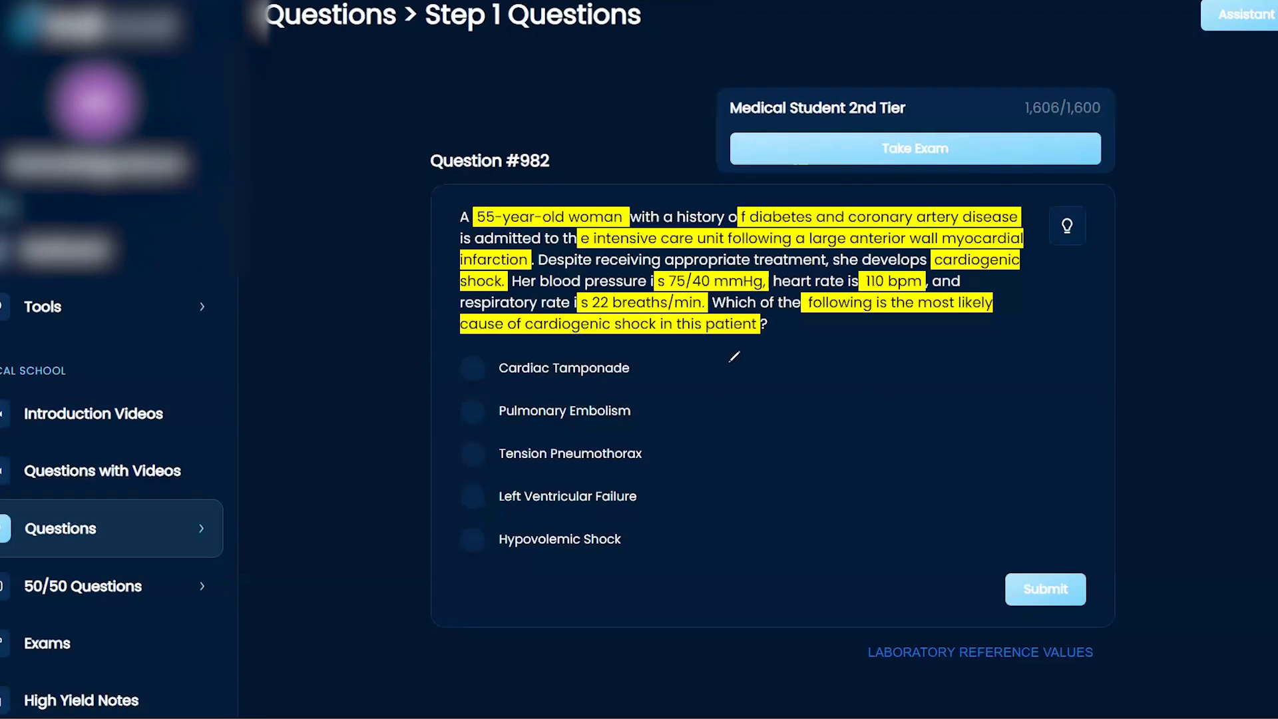
# Sketch a heart outline beside the answer choices and draw dashed inner chamber lines.
pyautogui.moveTo(823, 346); pyautogui.dragTo(774, 399)
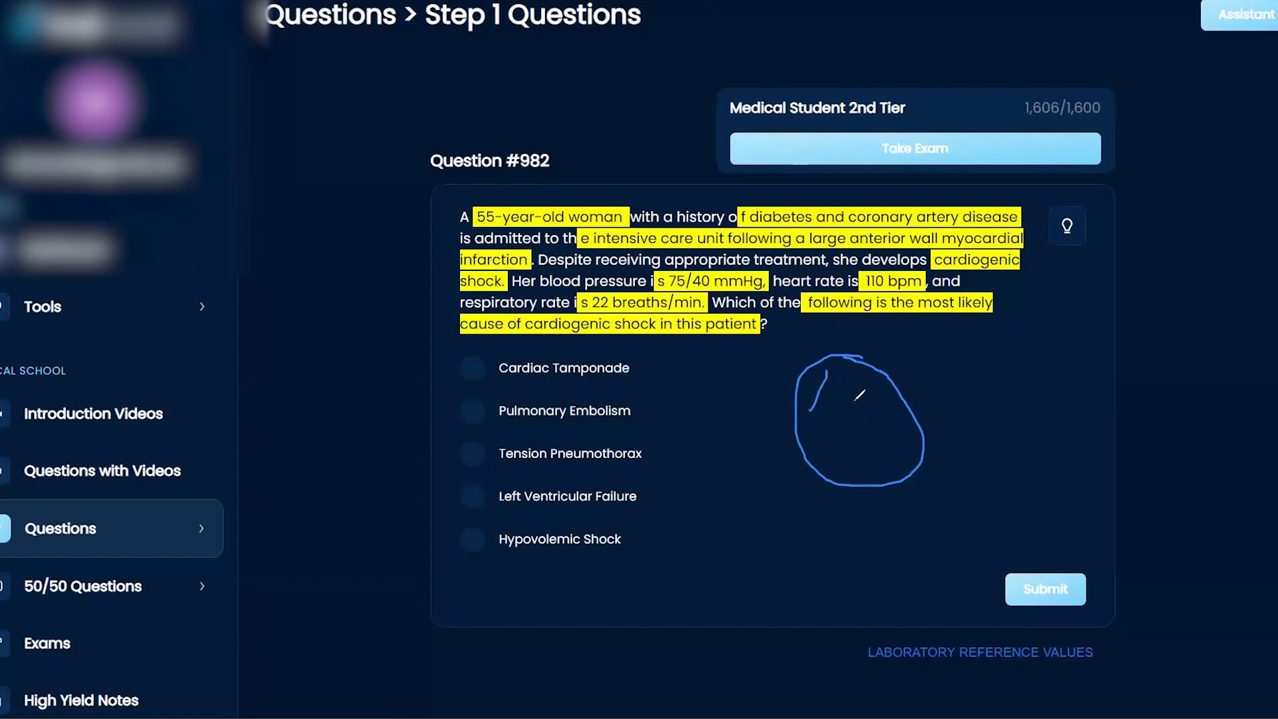
pyautogui.moveTo(855, 375); pyautogui.dragTo(884, 472)
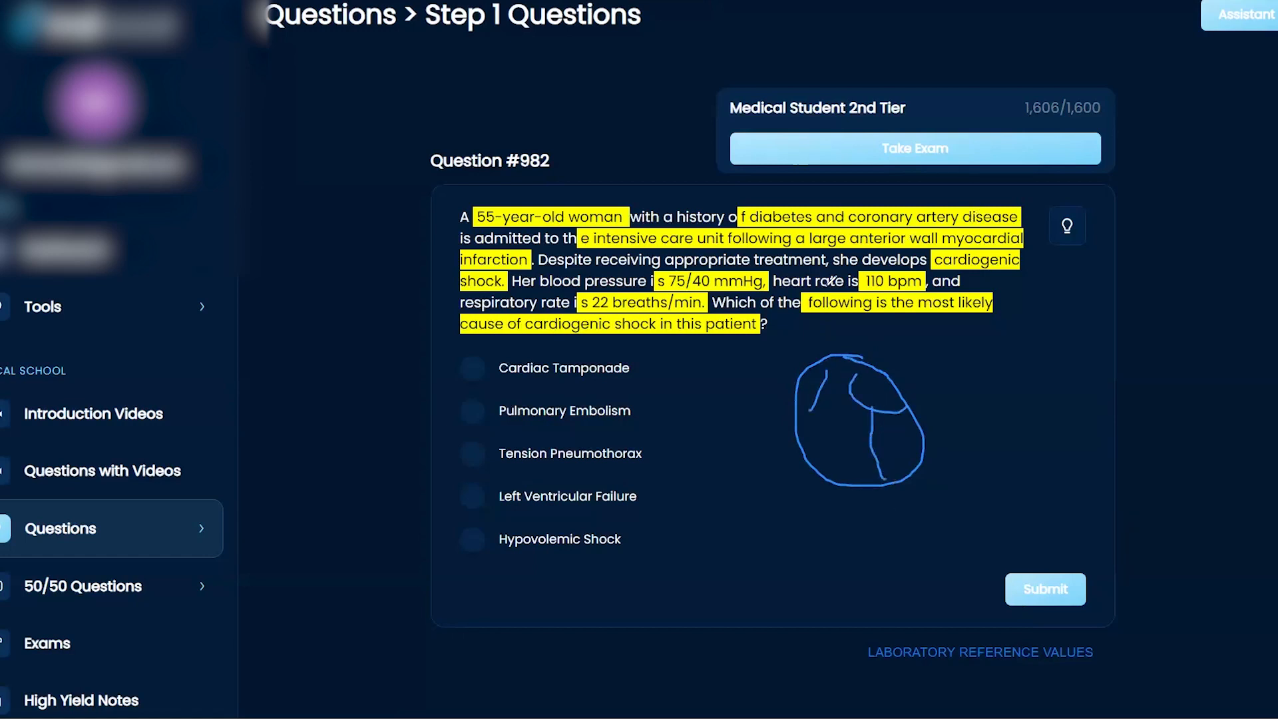
pyautogui.moveTo(902, 420)
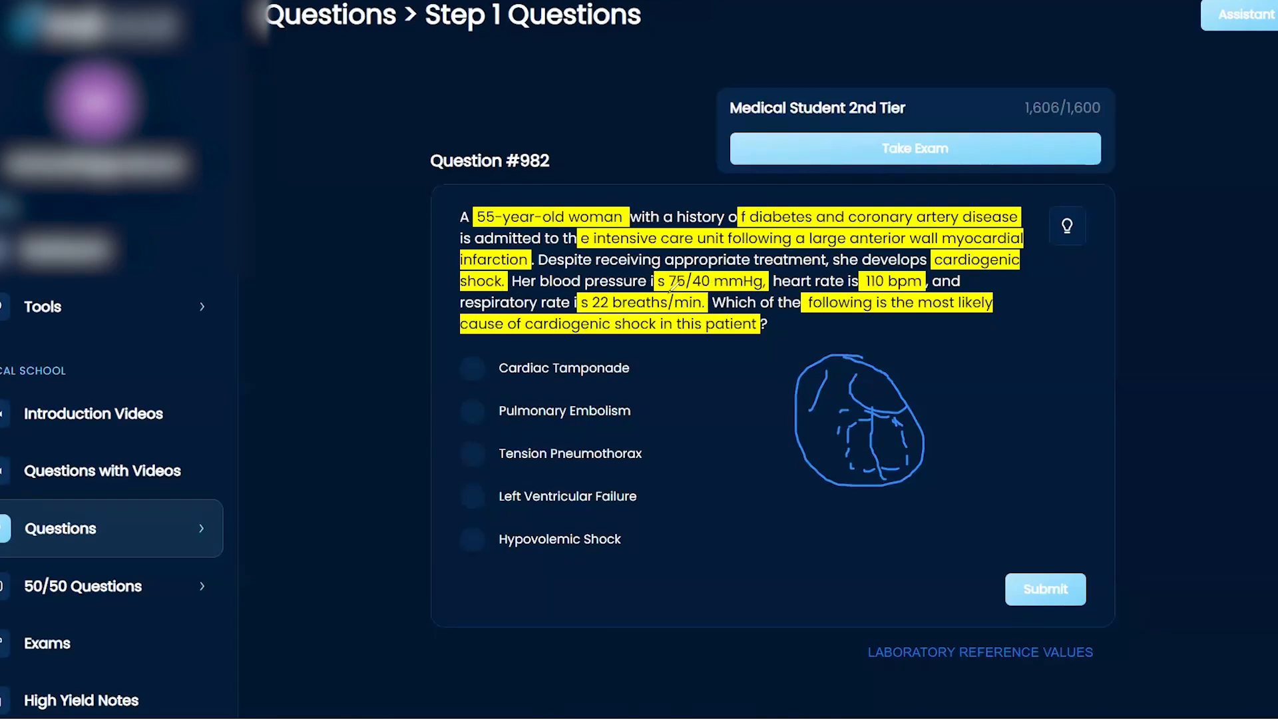
pyautogui.moveTo(787, 315)
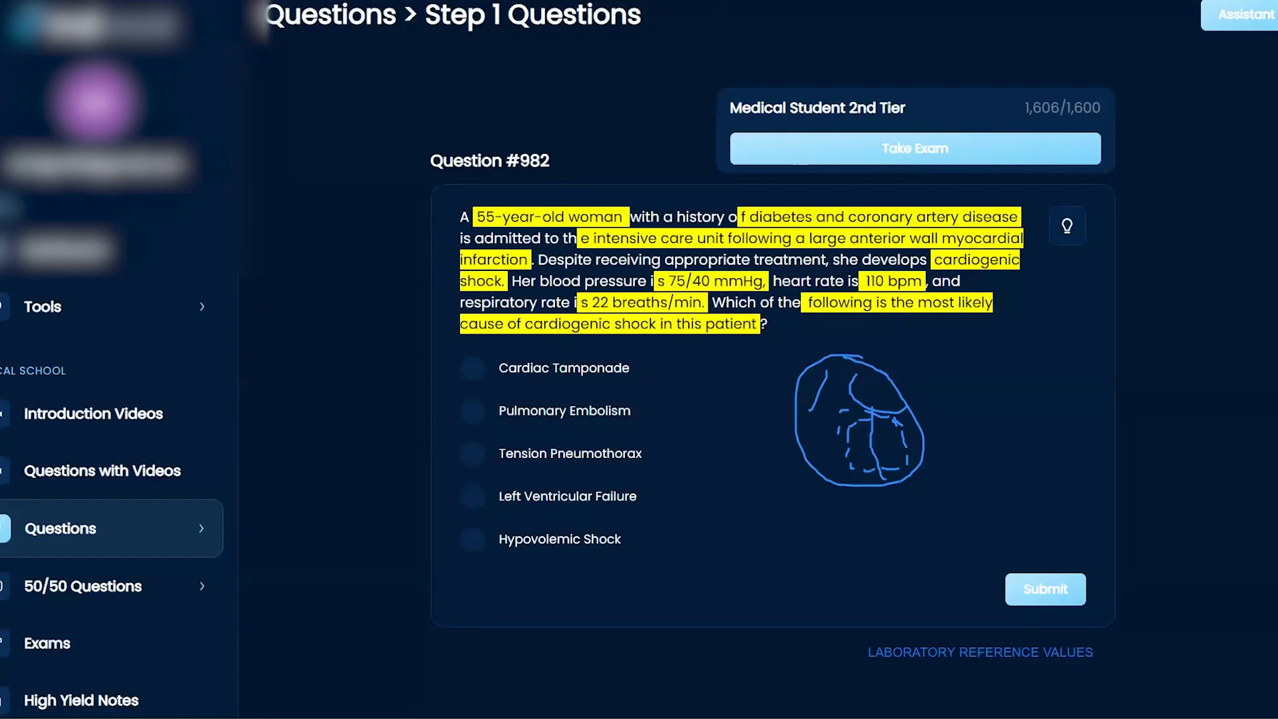
pyautogui.moveTo(895, 428)
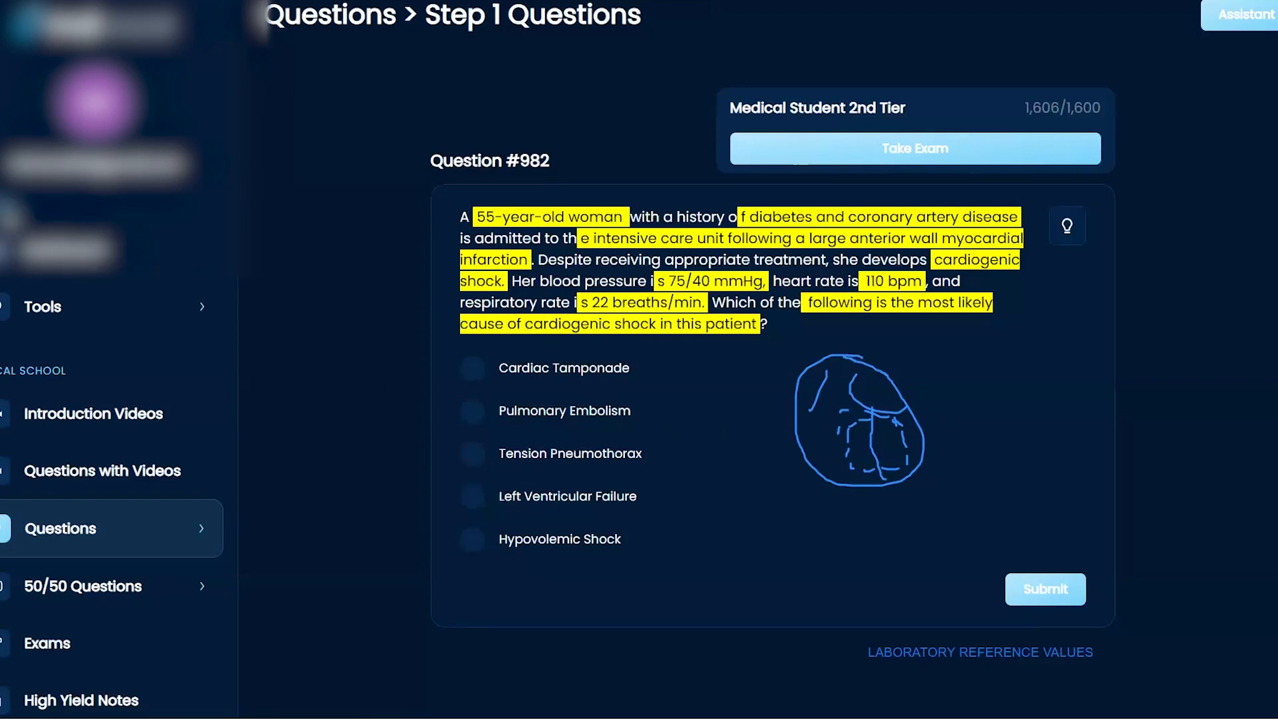
pyautogui.moveTo(757, 603)
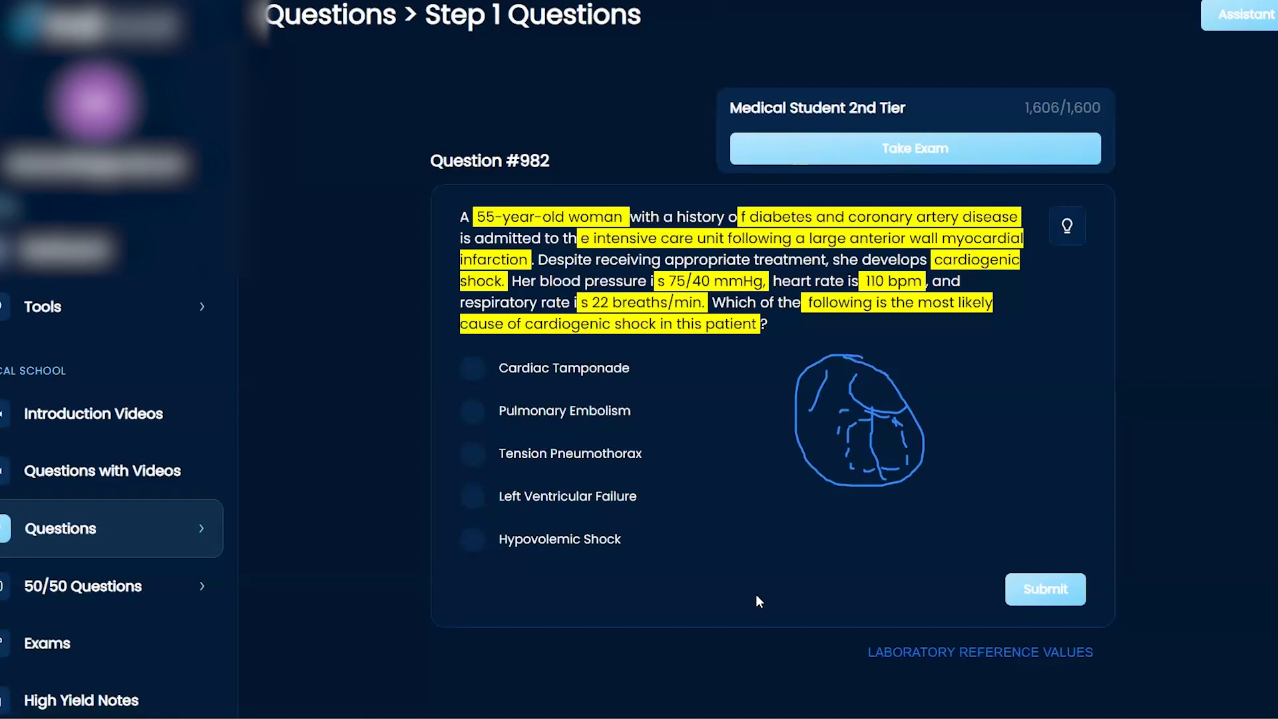
pyautogui.moveTo(748, 600)
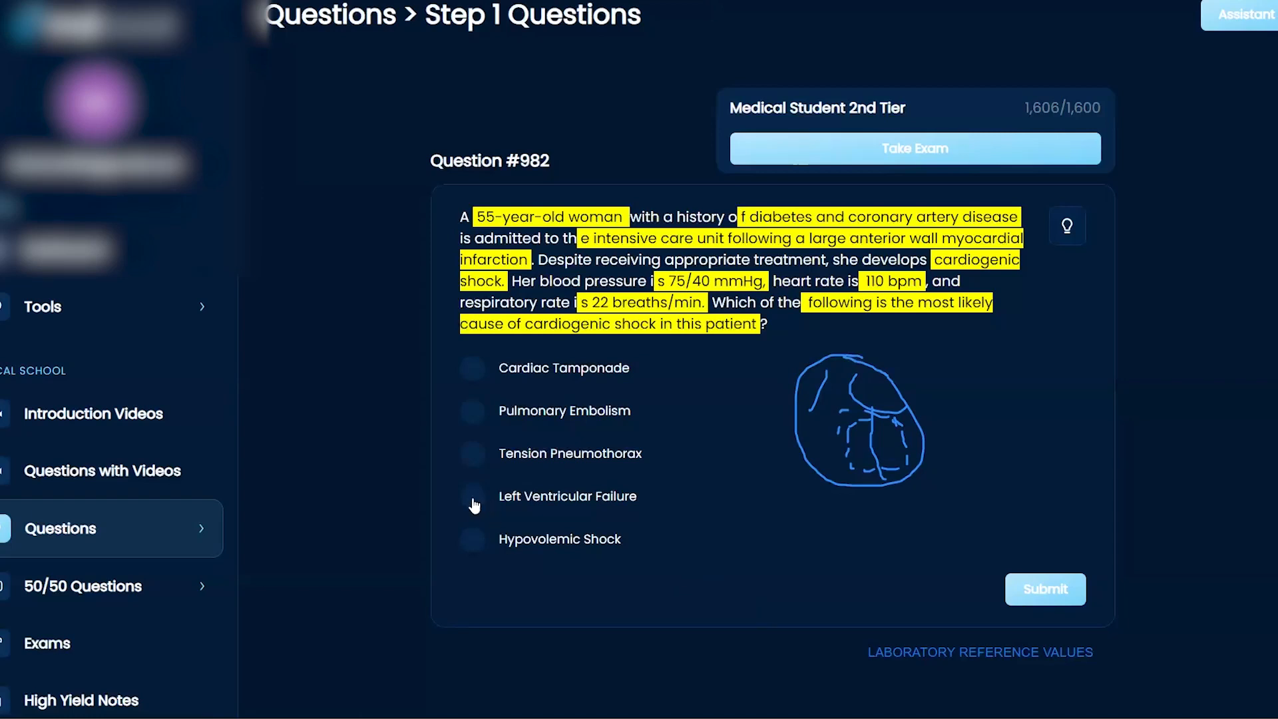
pyautogui.click(472, 496)
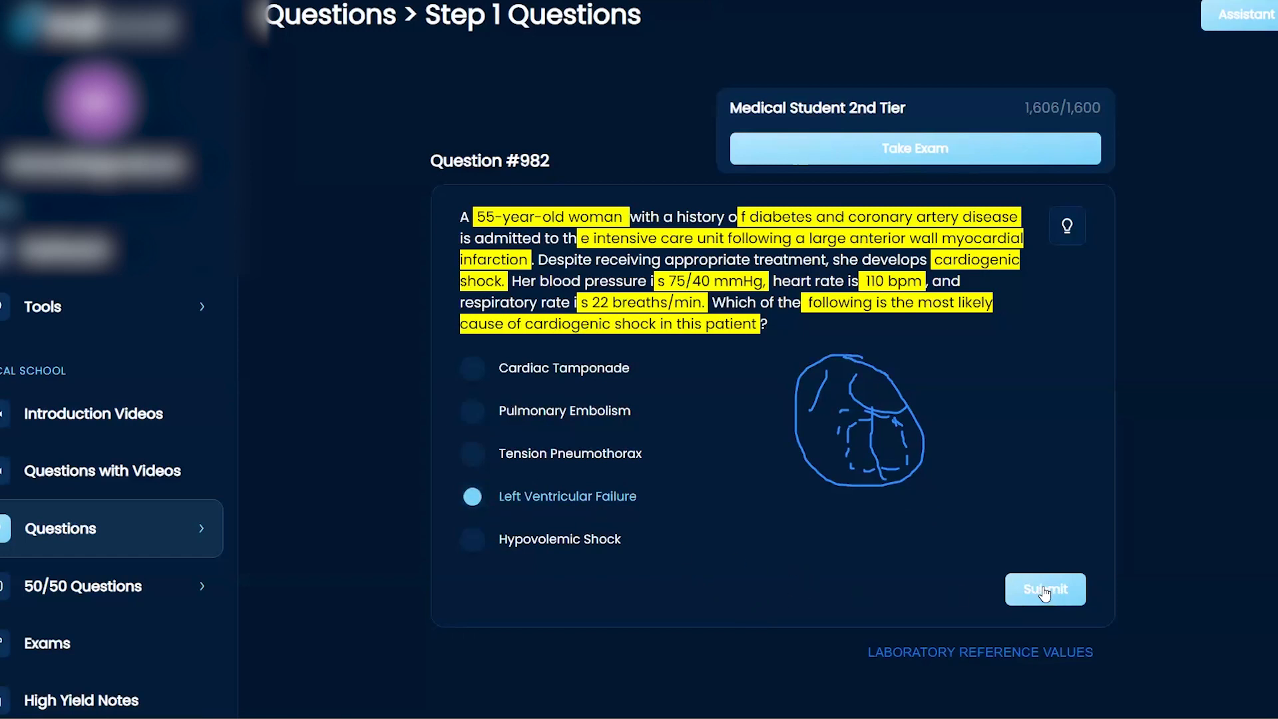
pyautogui.click(1046, 589)
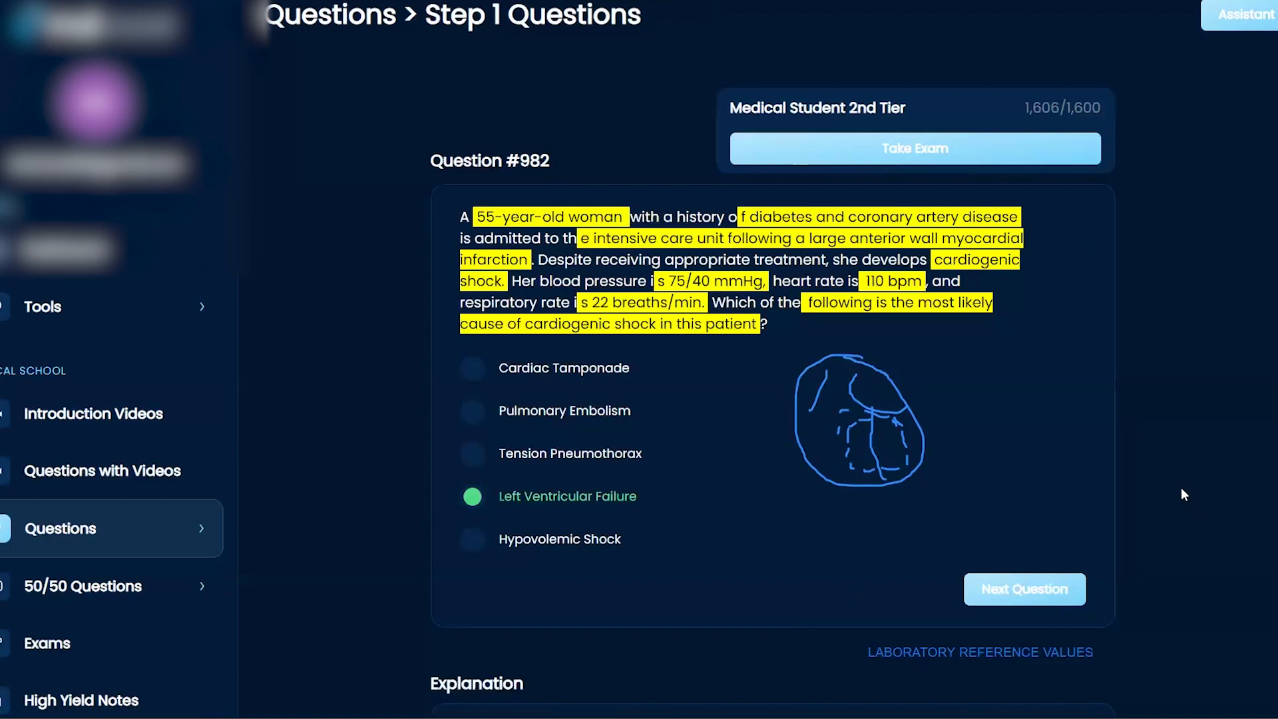
pyautogui.moveTo(1113, 479)
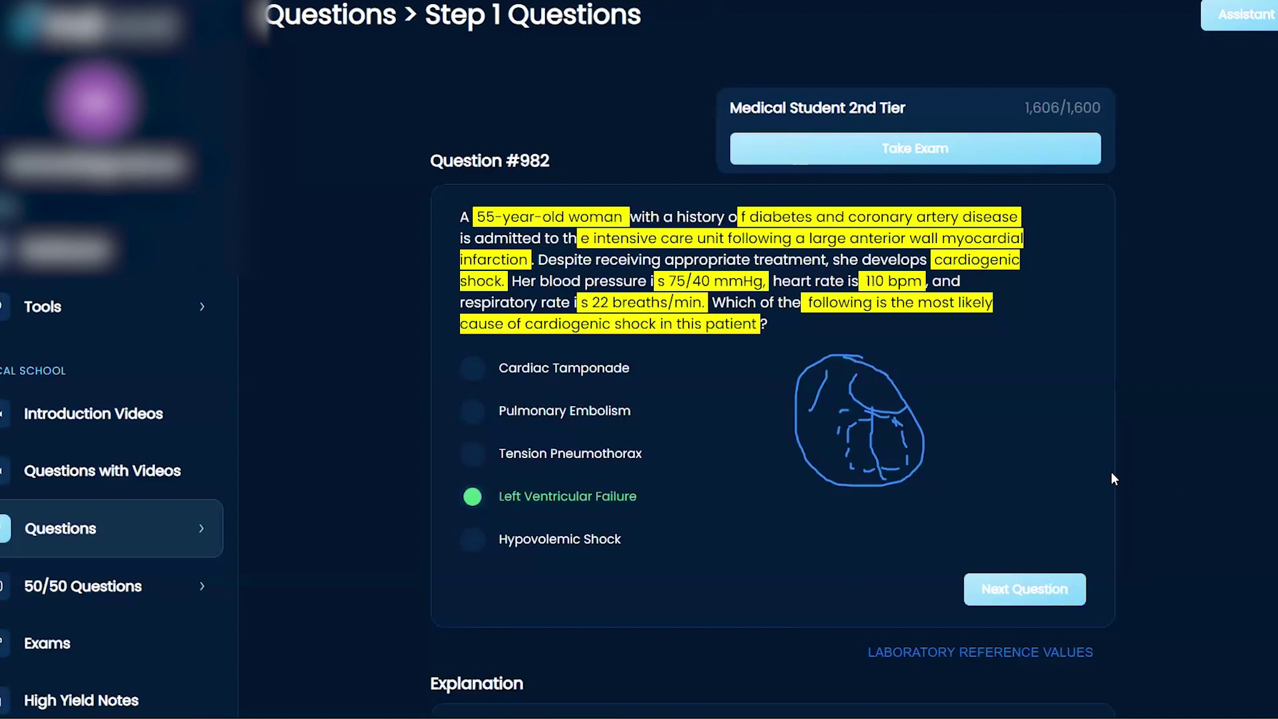
pyautogui.moveTo(547, 425)
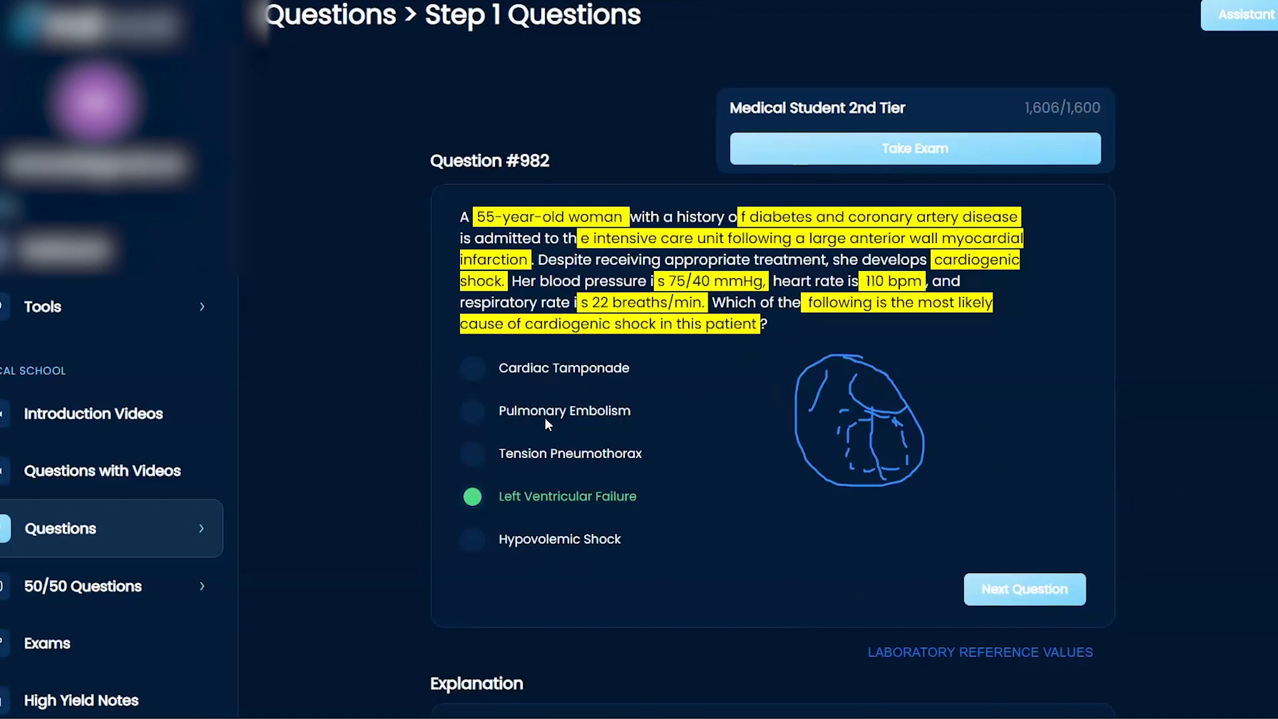
pyautogui.moveTo(554, 351)
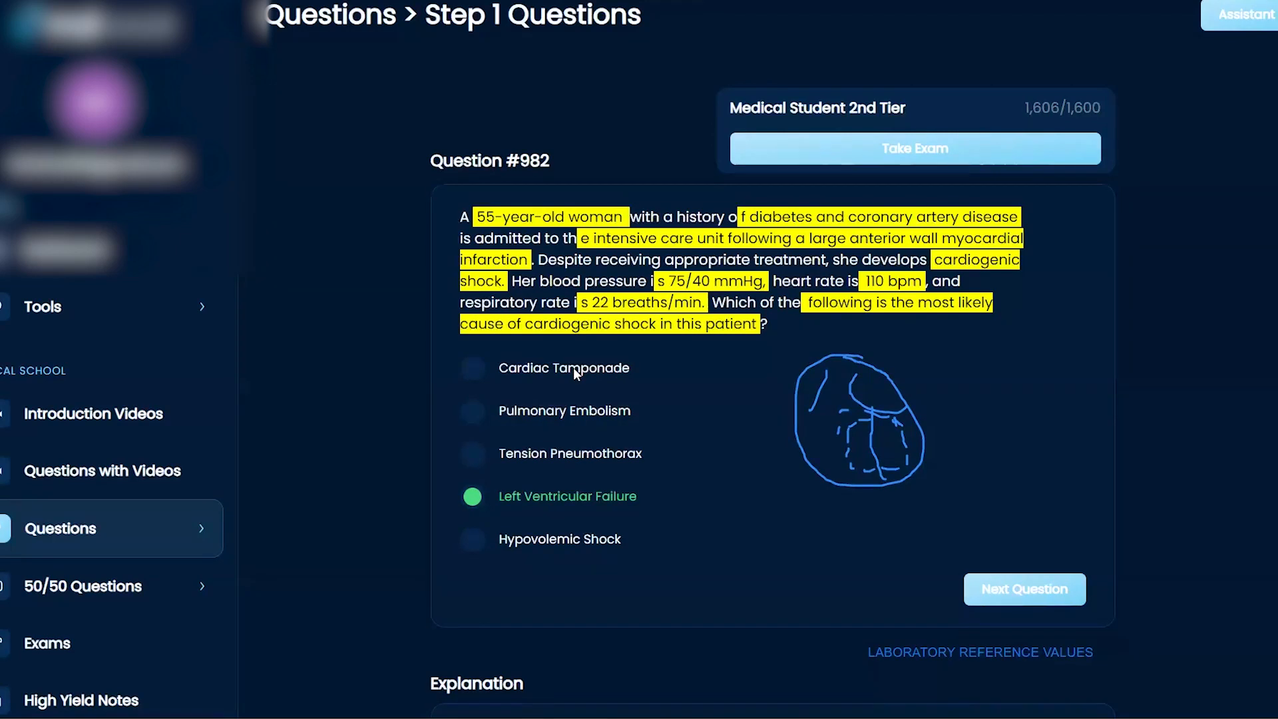
pyautogui.moveTo(582, 385)
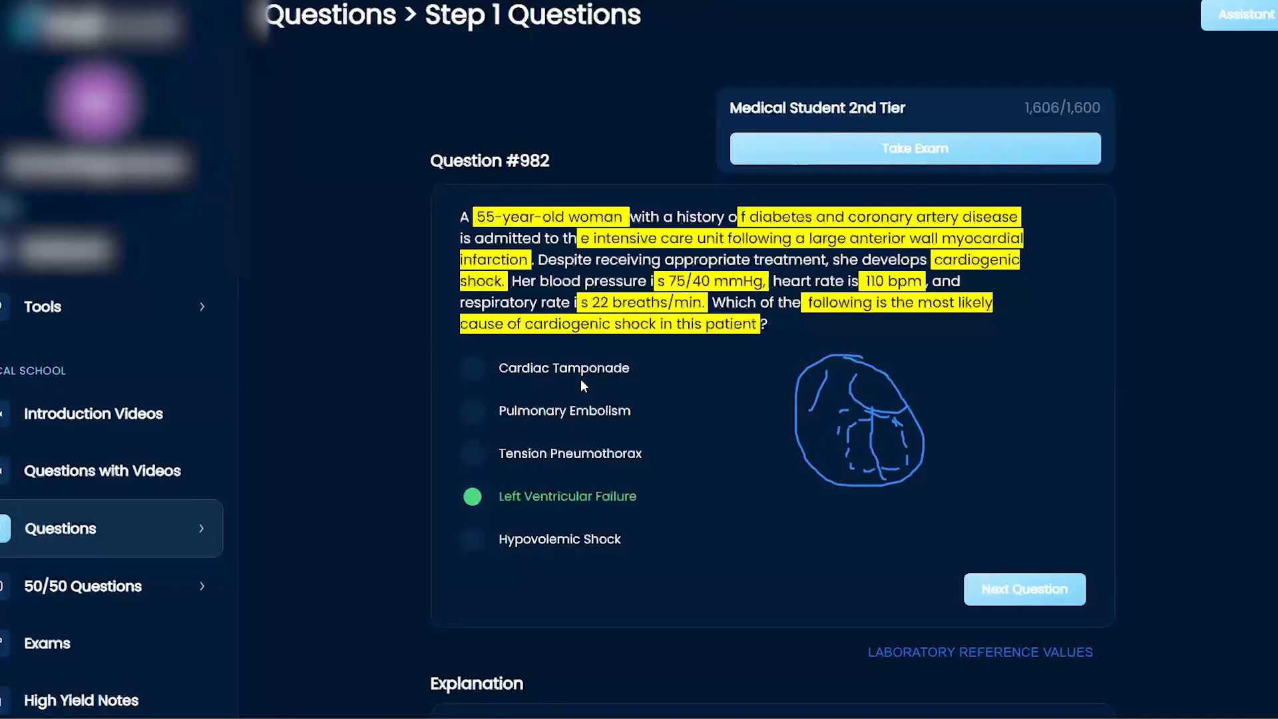
pyautogui.rightClick(546, 378)
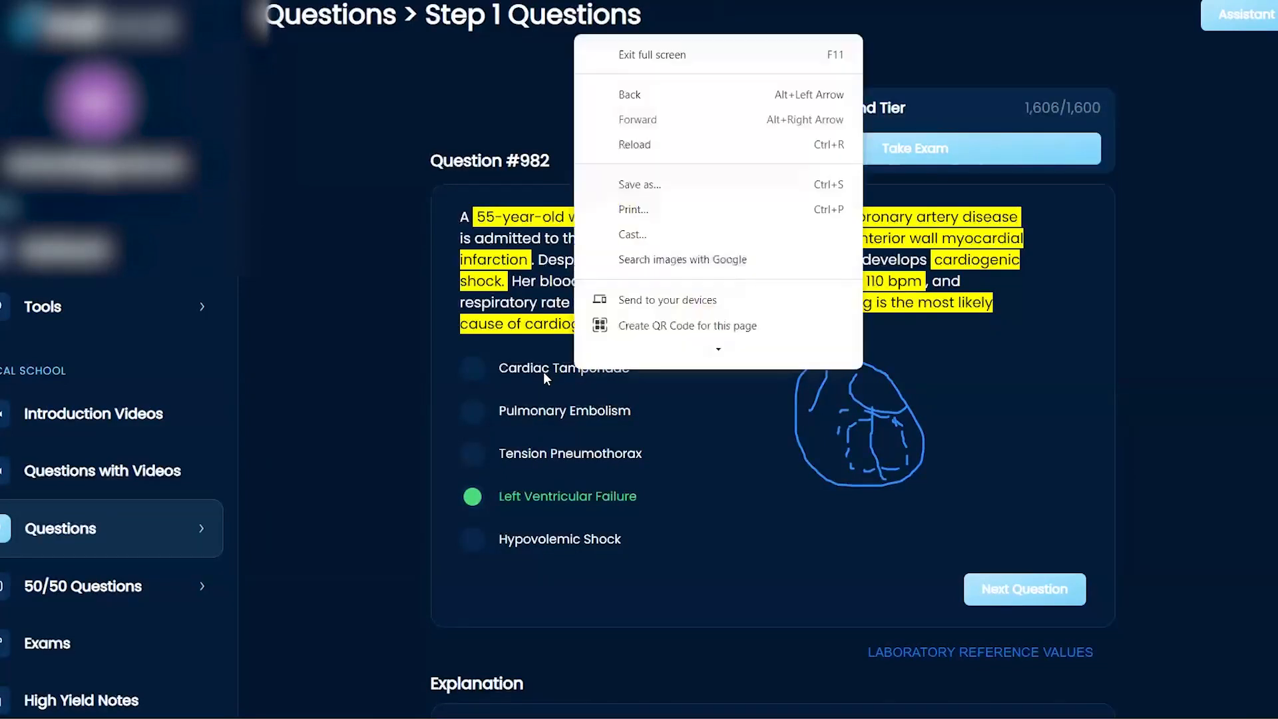
pyautogui.click(537, 386)
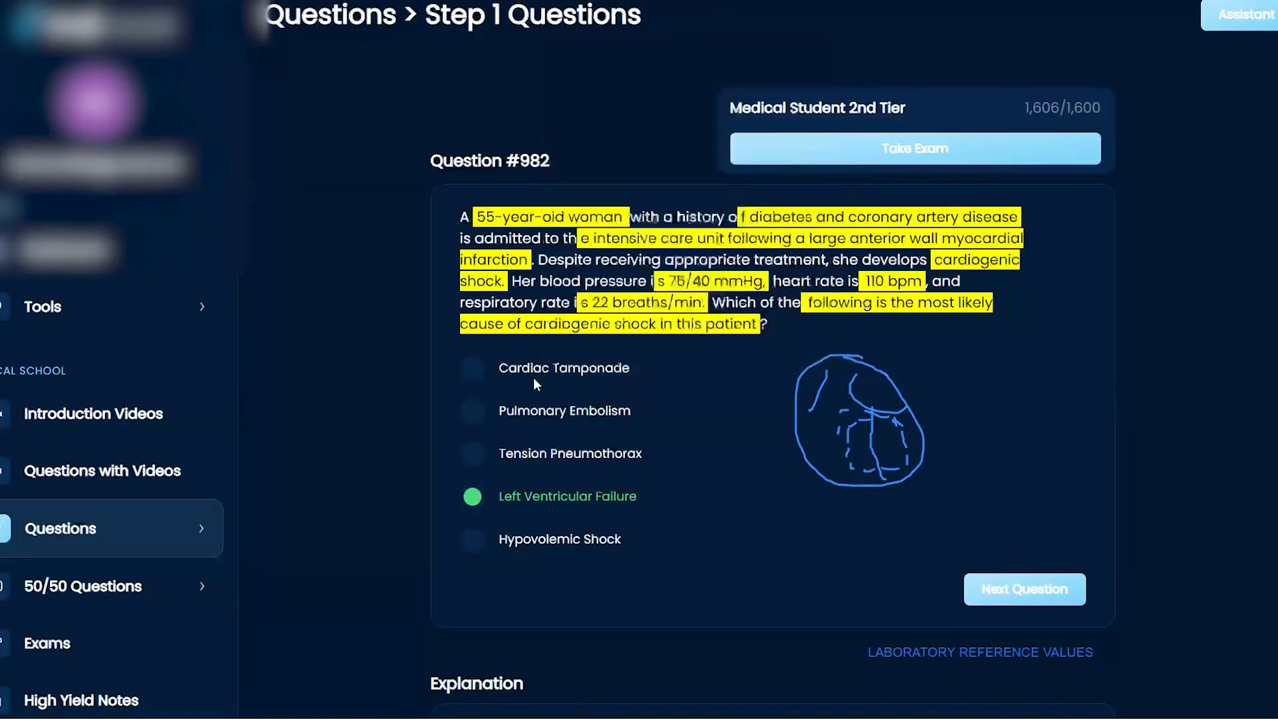
pyautogui.moveTo(594, 378)
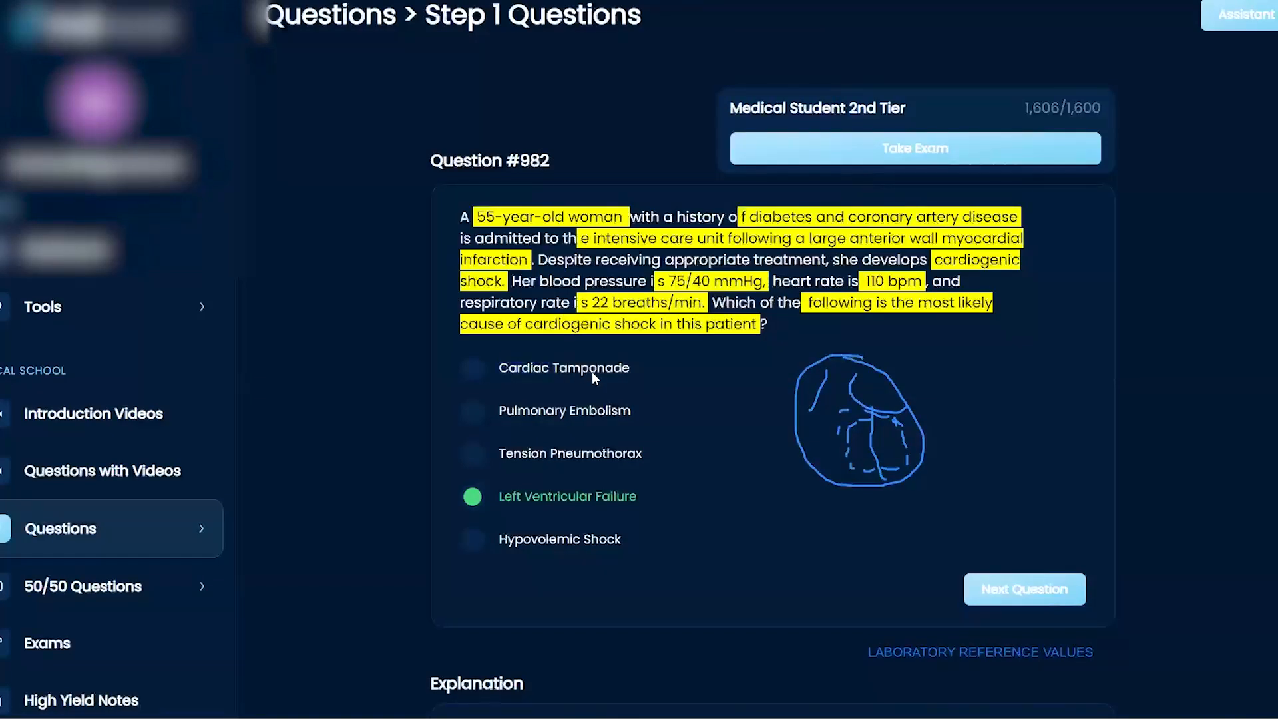
pyautogui.moveTo(649, 432)
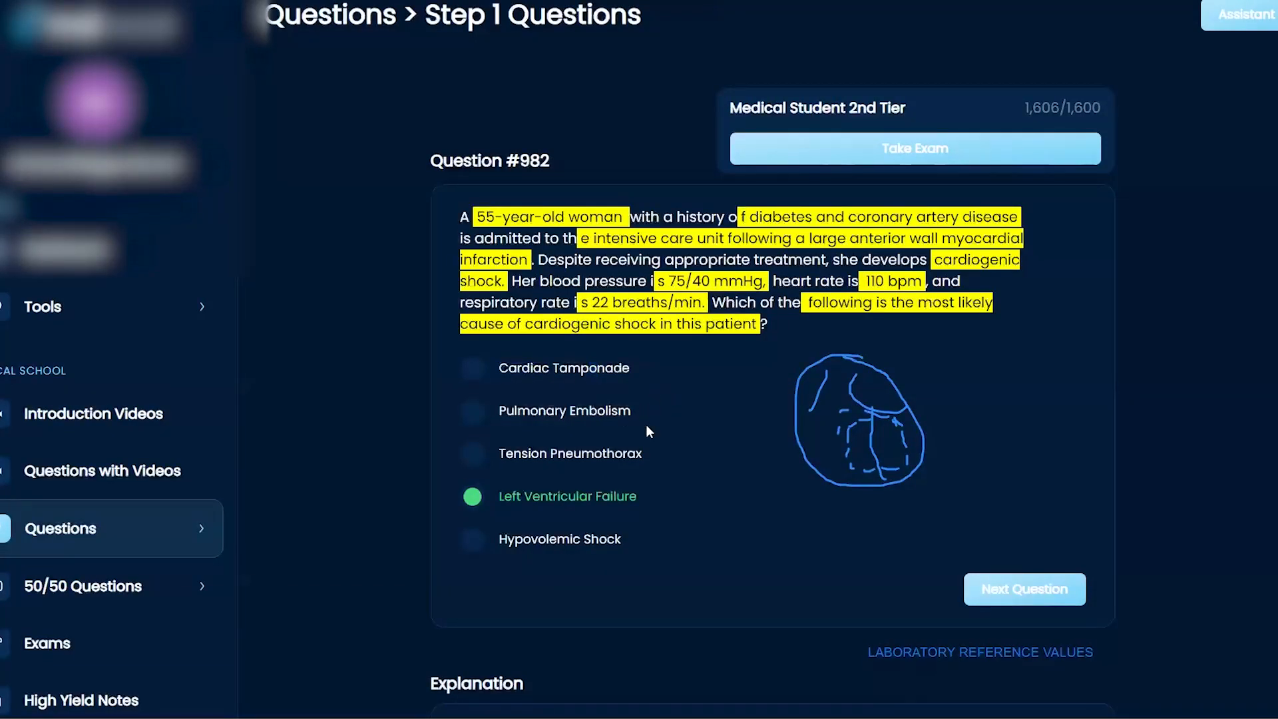
pyautogui.moveTo(652, 426)
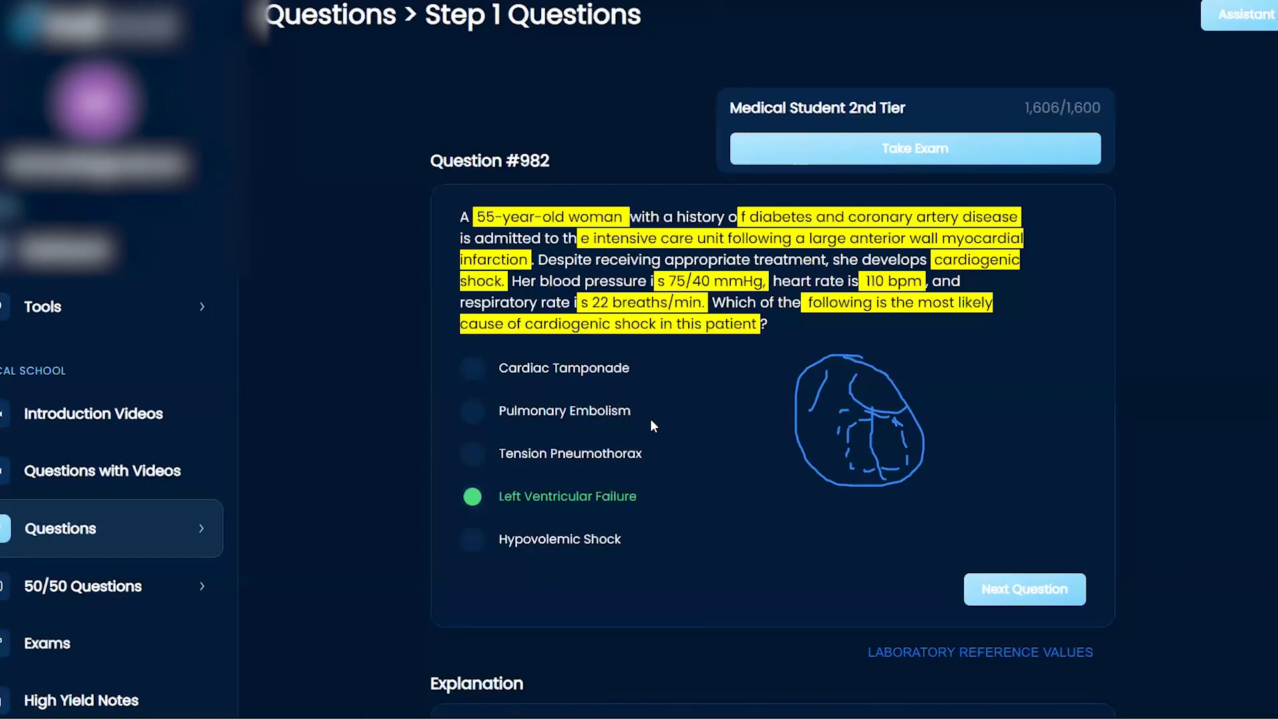
pyautogui.moveTo(655, 458)
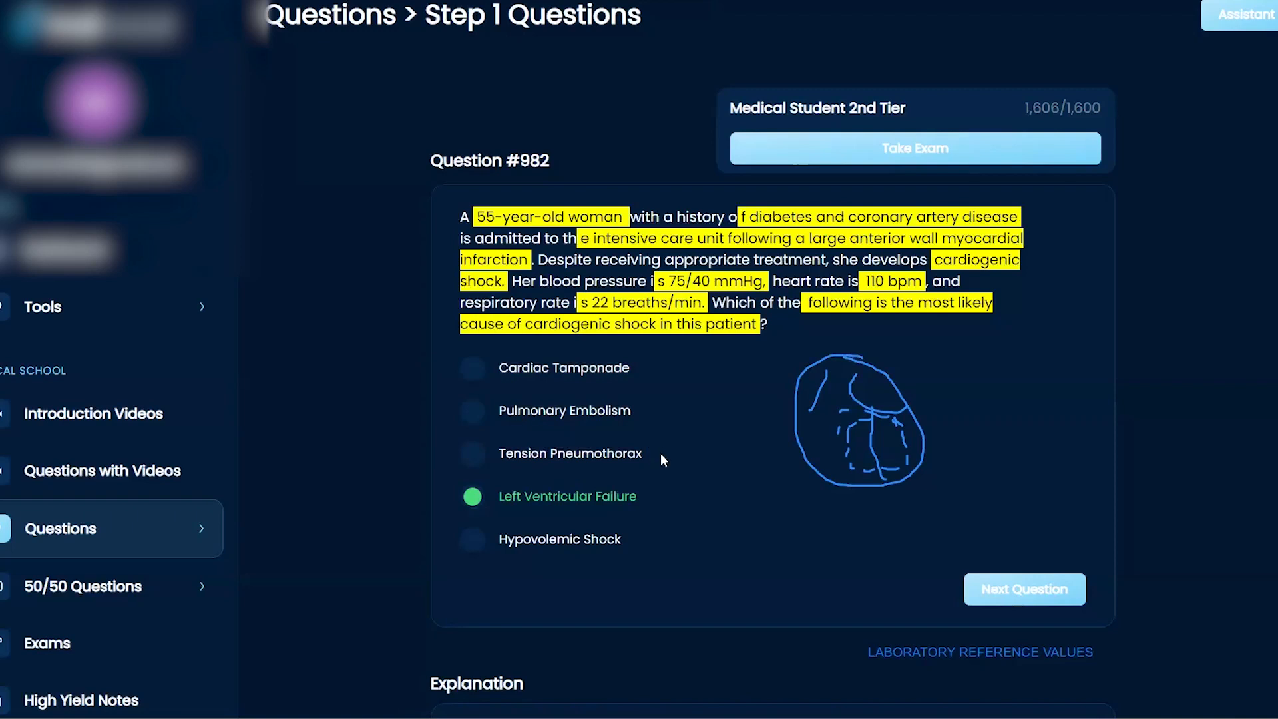
pyautogui.moveTo(673, 455)
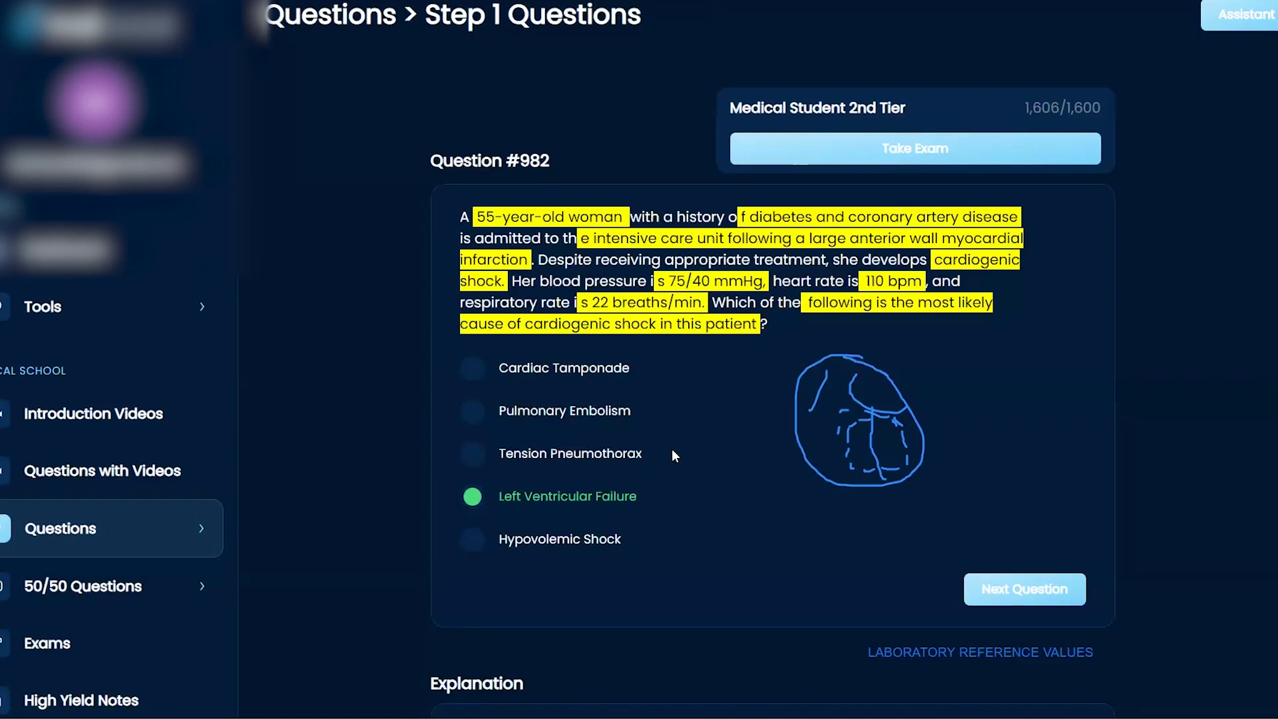
pyautogui.moveTo(661, 458)
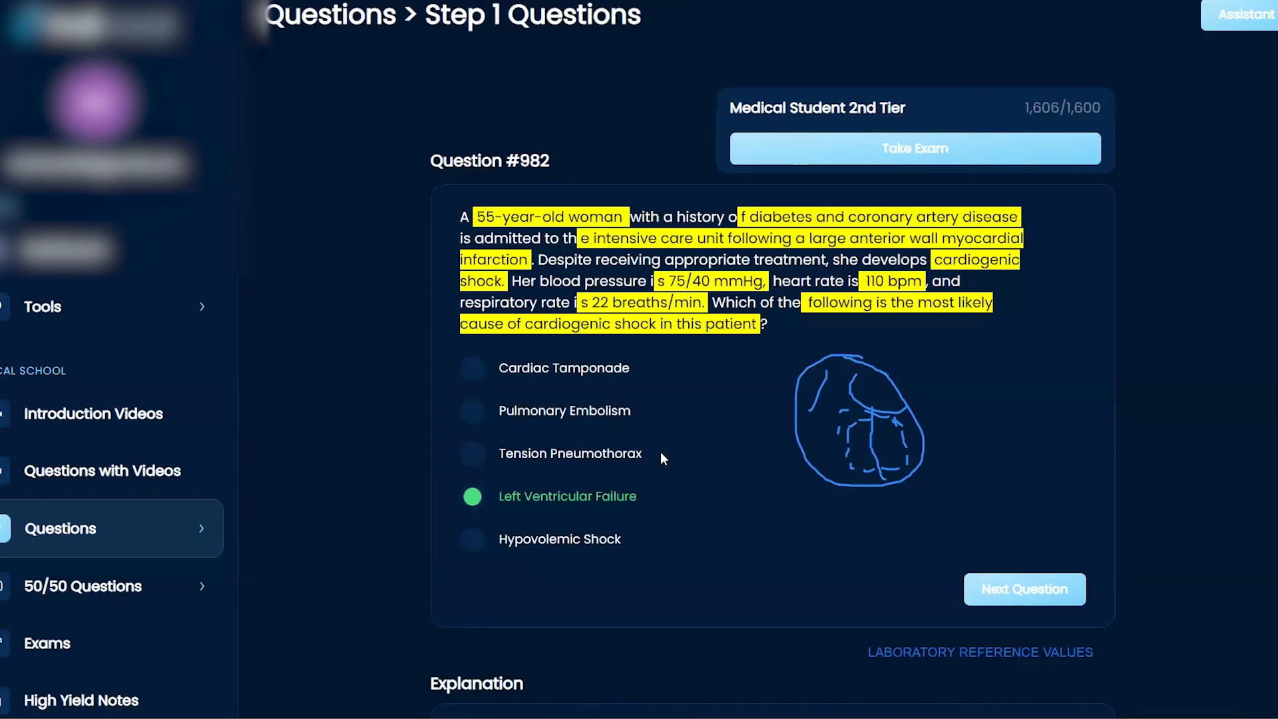
pyautogui.moveTo(580, 558)
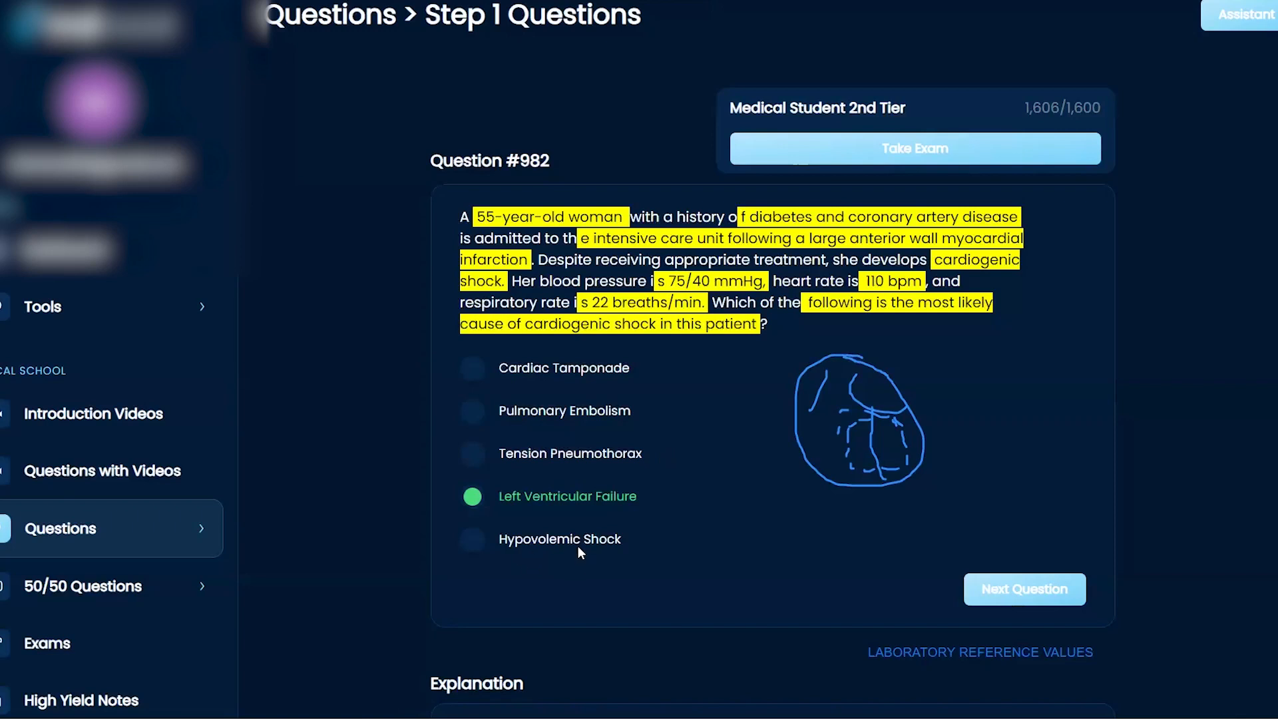
pyautogui.moveTo(574, 548)
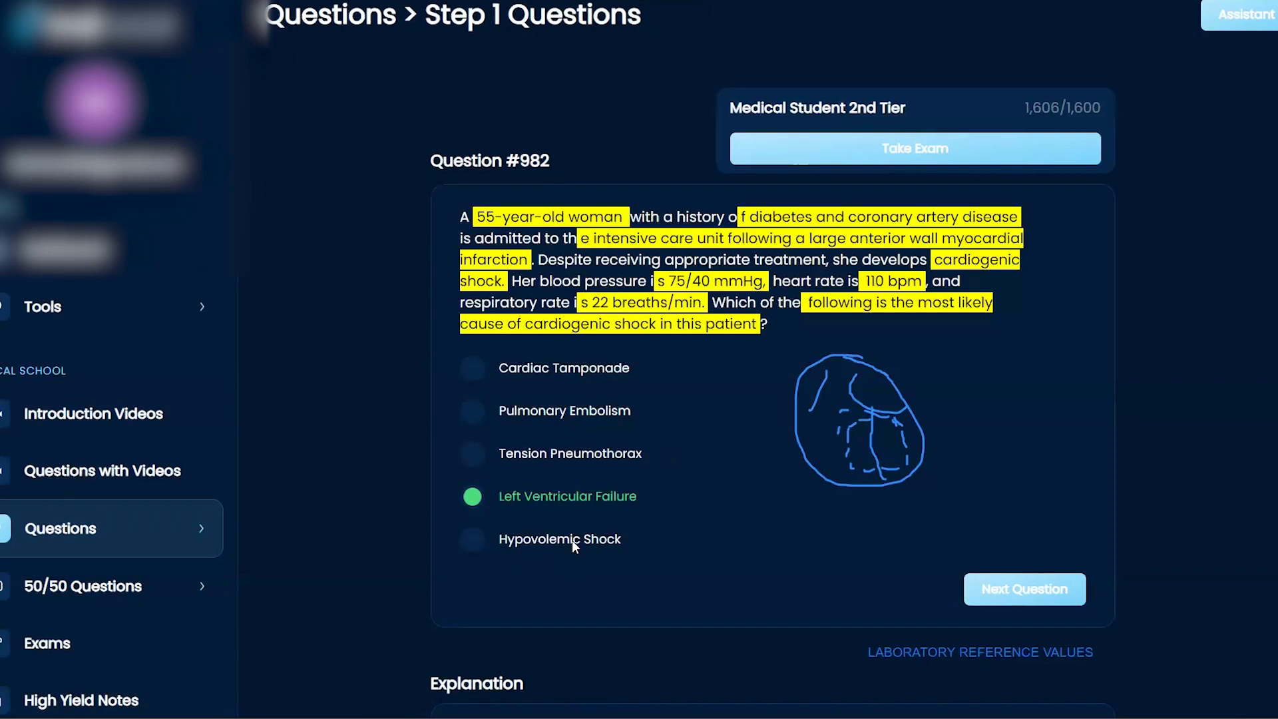
pyautogui.moveTo(578, 543)
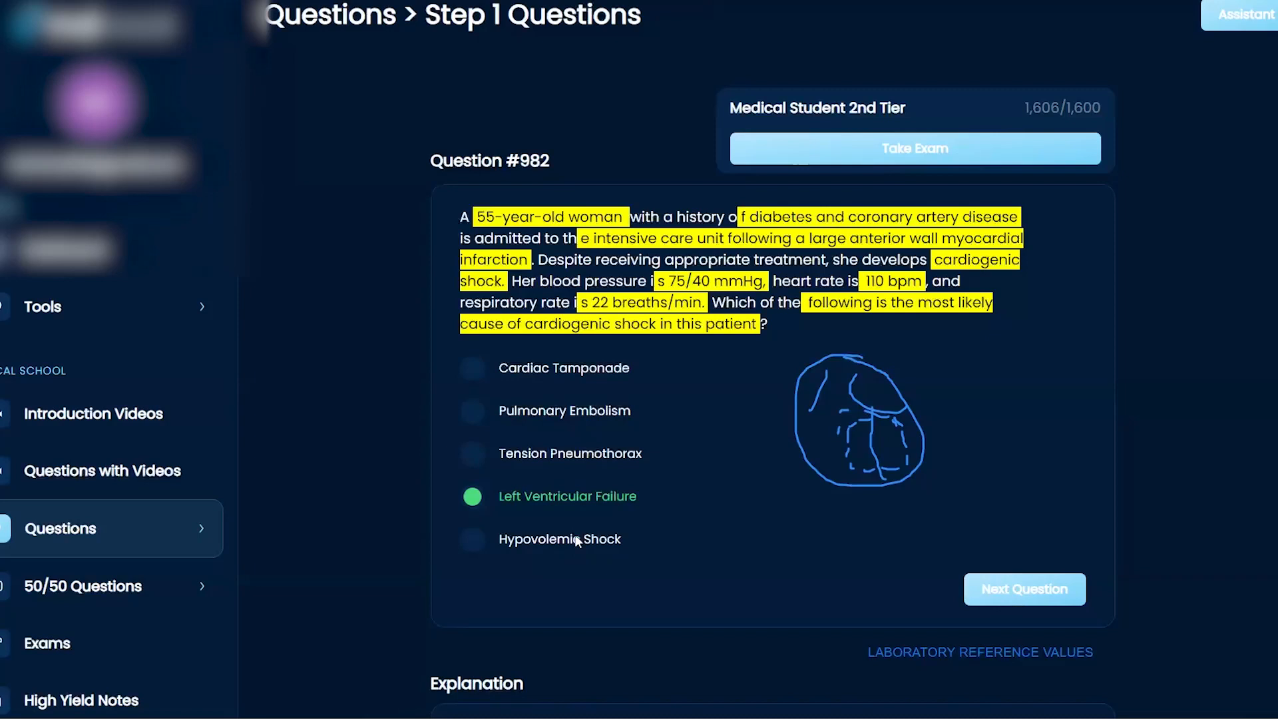
pyautogui.moveTo(552, 553)
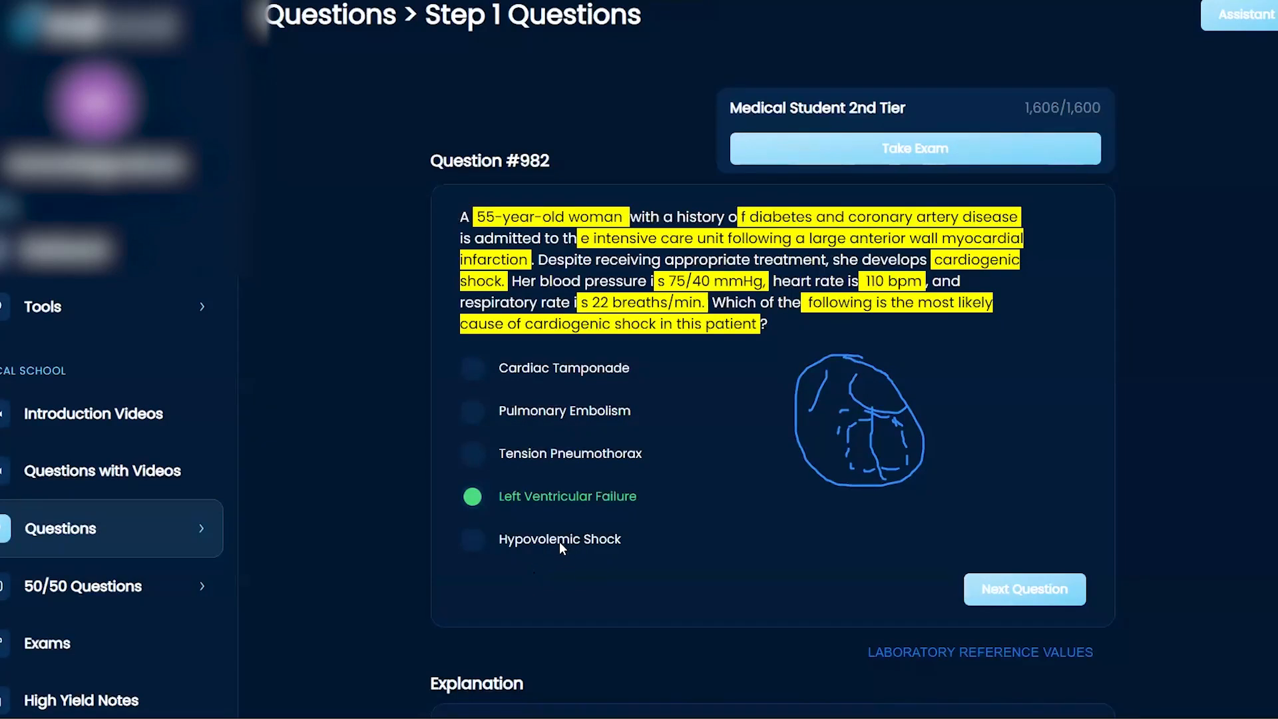
pyautogui.moveTo(649, 513)
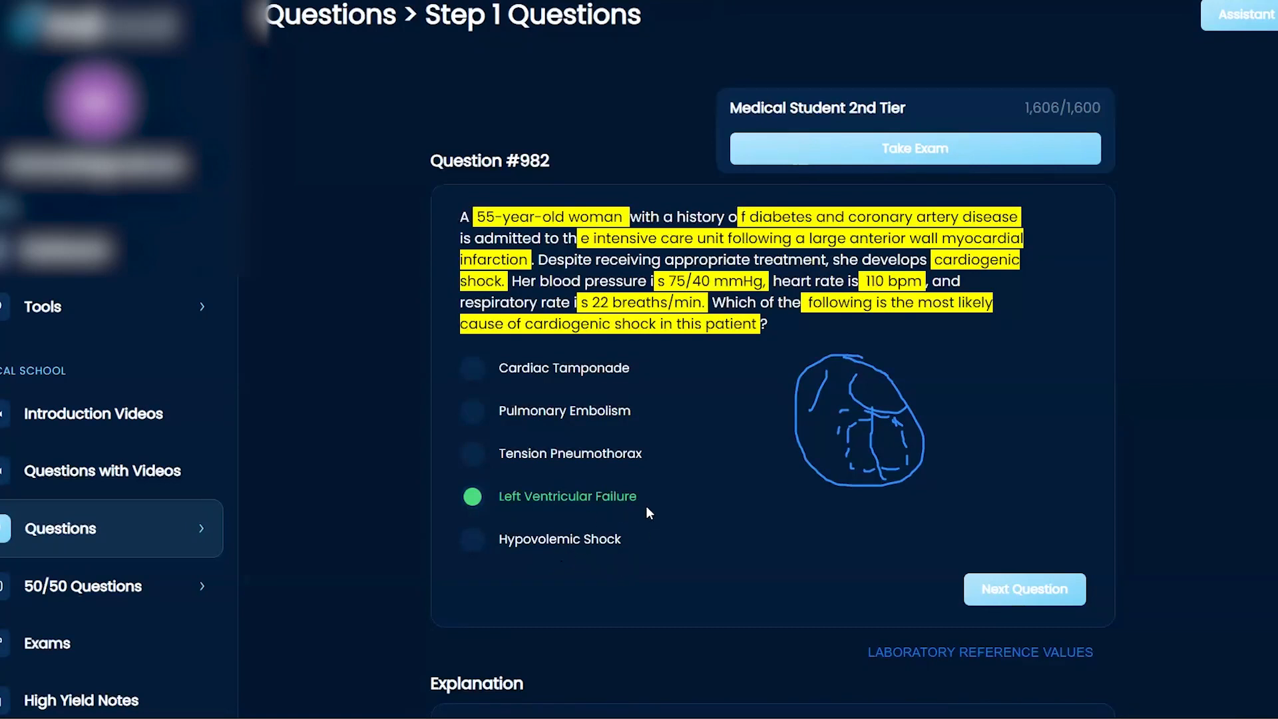
pyautogui.moveTo(635, 527)
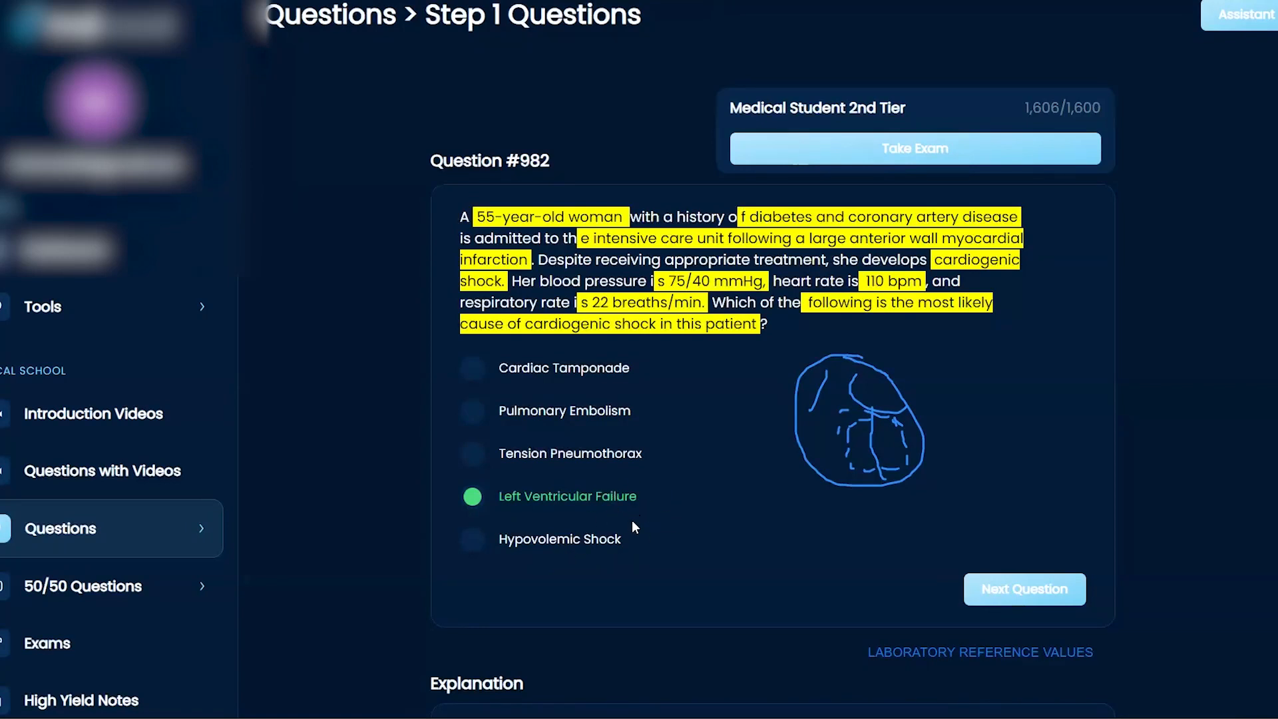
pyautogui.moveTo(776, 499)
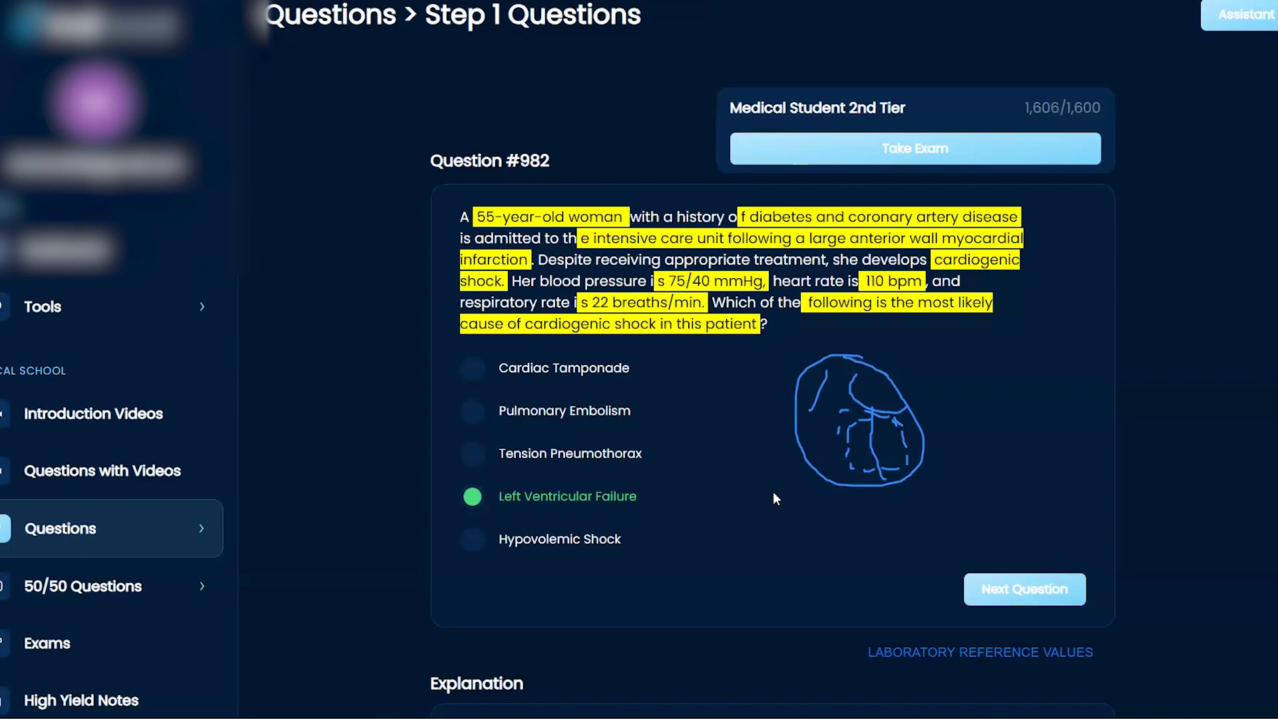